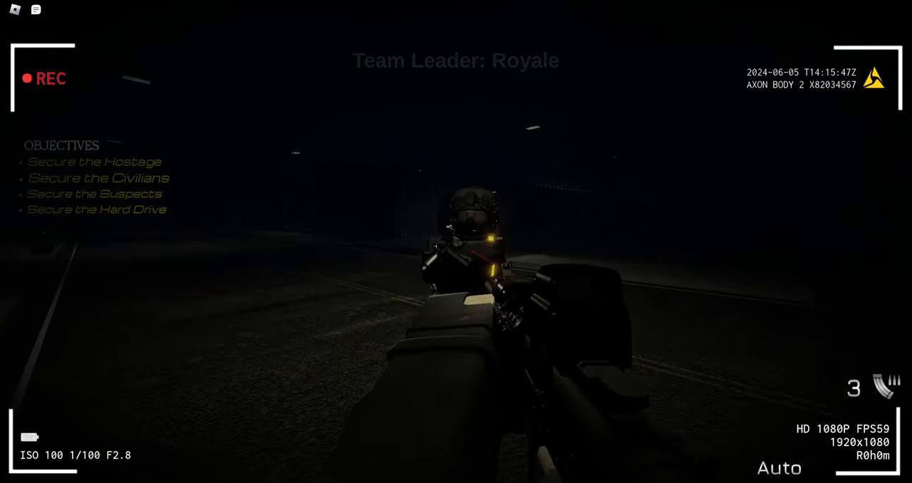
pyautogui.moveTo(455, 242)
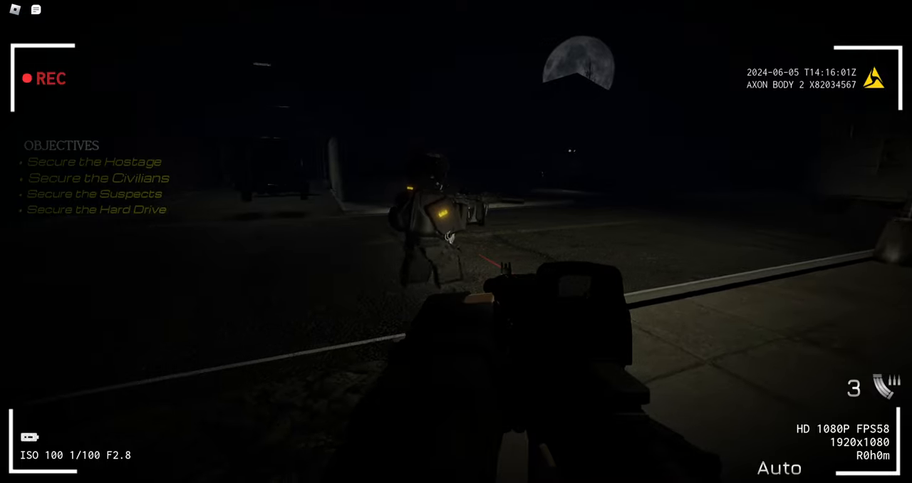
pyautogui.moveTo(455, 242)
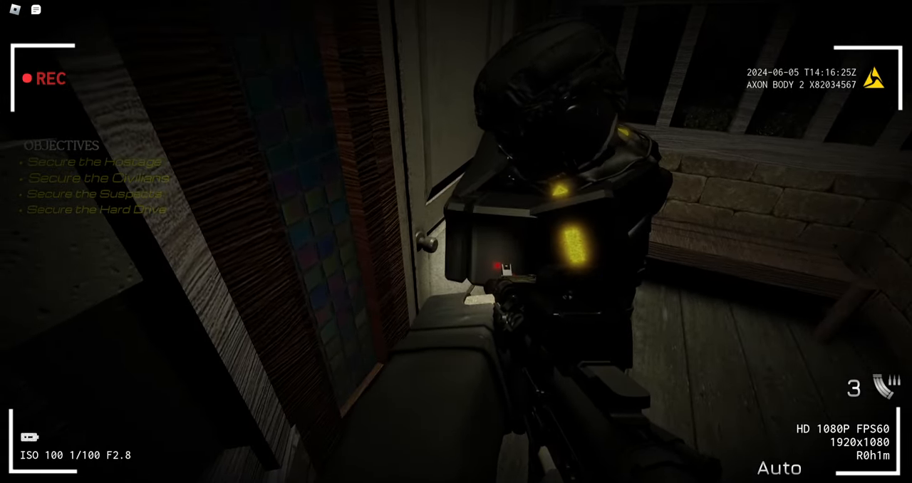
pyautogui.moveTo(456, 243)
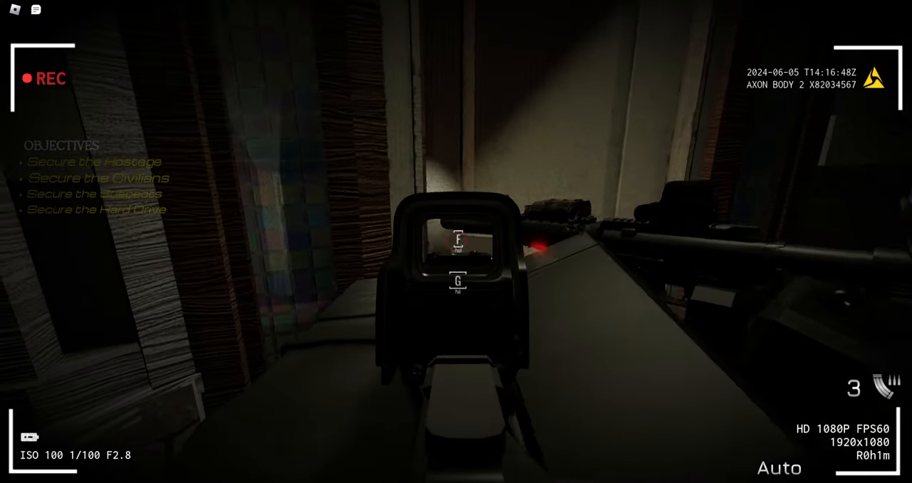
pyautogui.moveTo(456, 242)
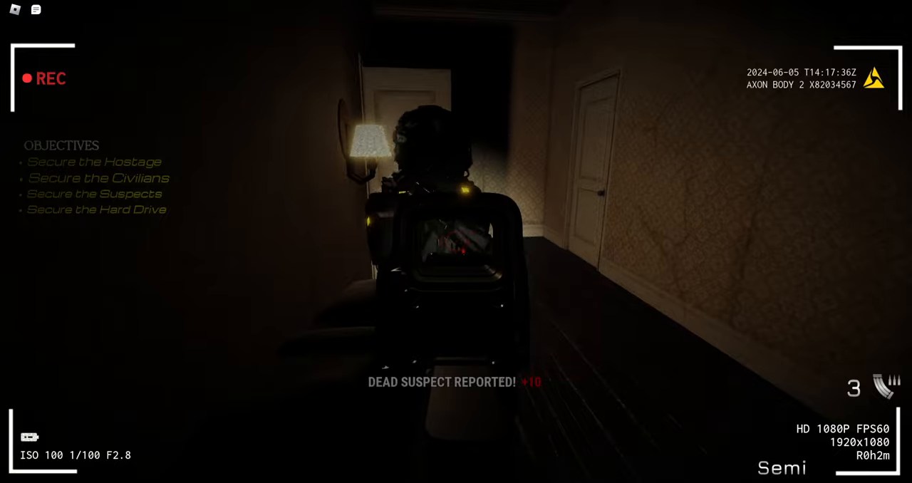
pyautogui.moveTo(456, 242)
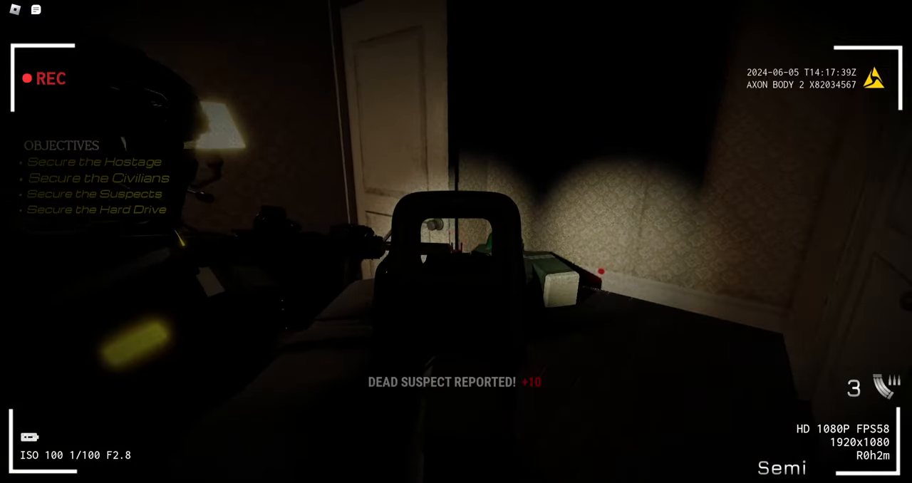
pyautogui.moveTo(456, 242)
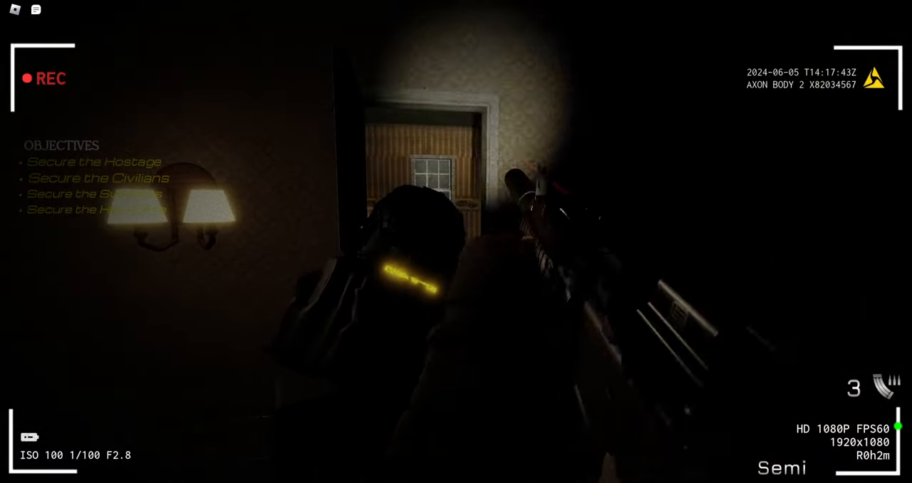
pyautogui.moveTo(456, 242)
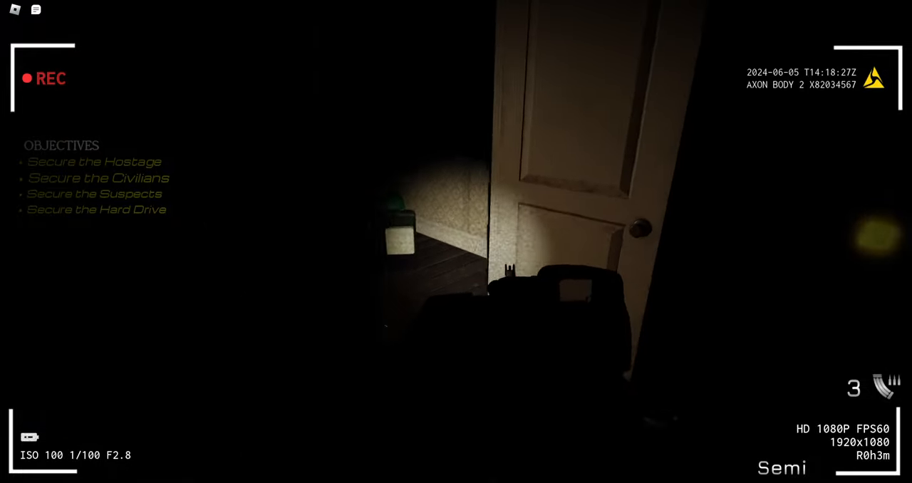
pyautogui.moveTo(456, 242)
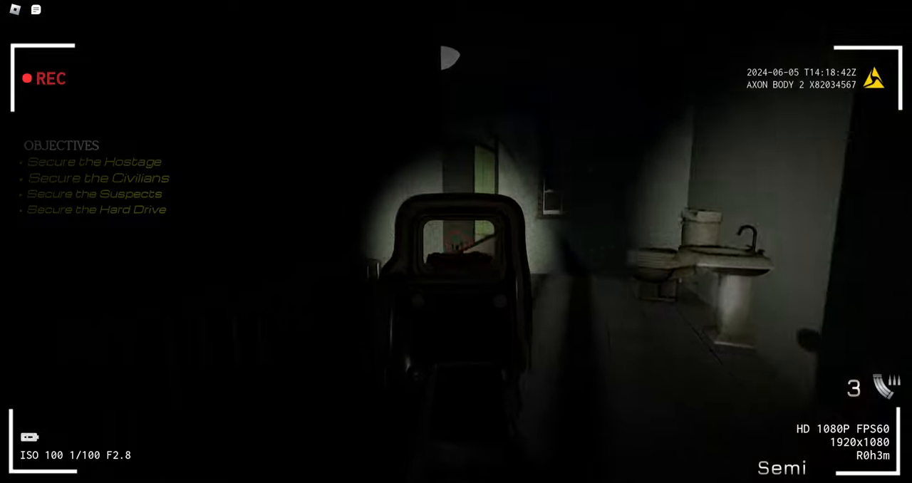
pyautogui.moveTo(456, 242)
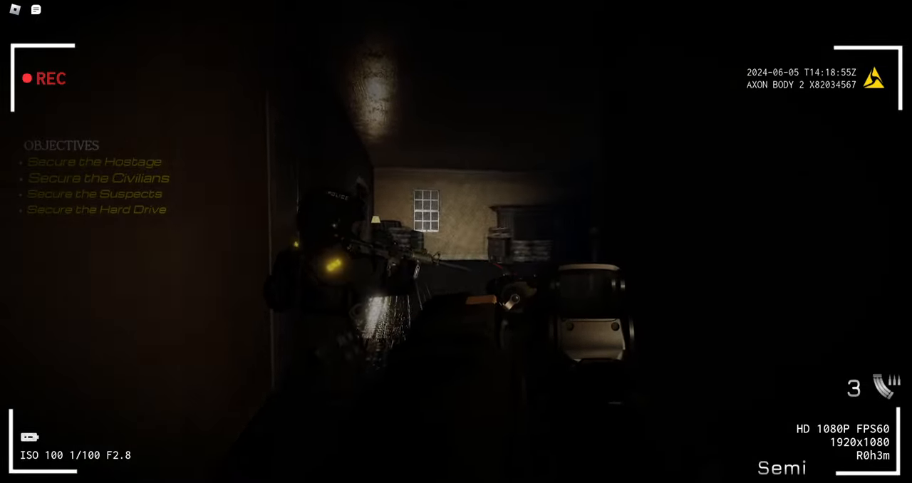
pyautogui.moveTo(456, 242)
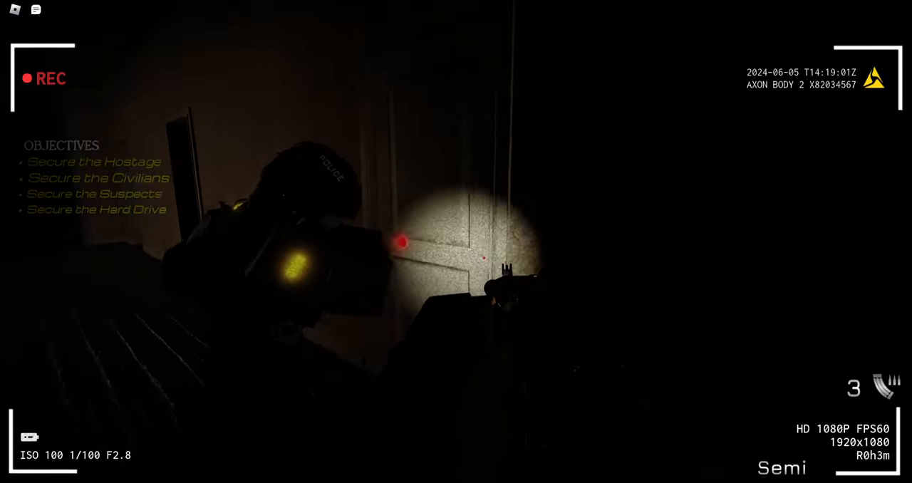
pyautogui.moveTo(456, 242)
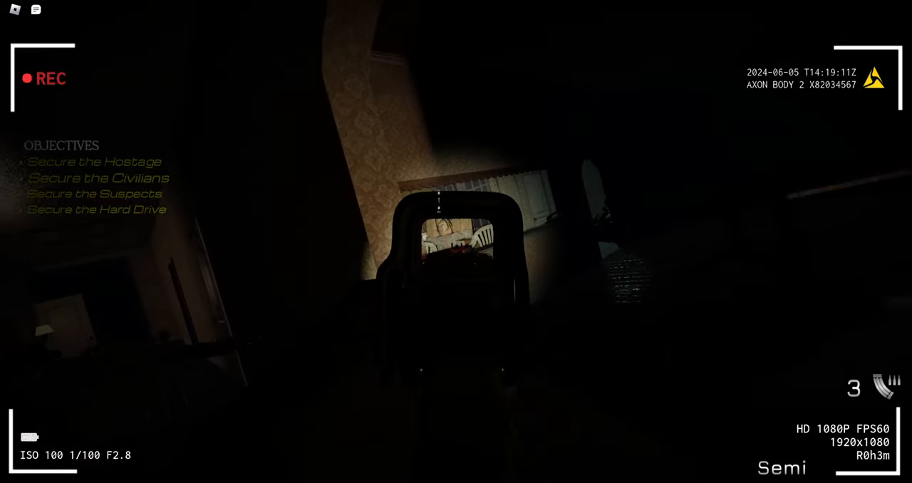
pyautogui.moveTo(456, 242)
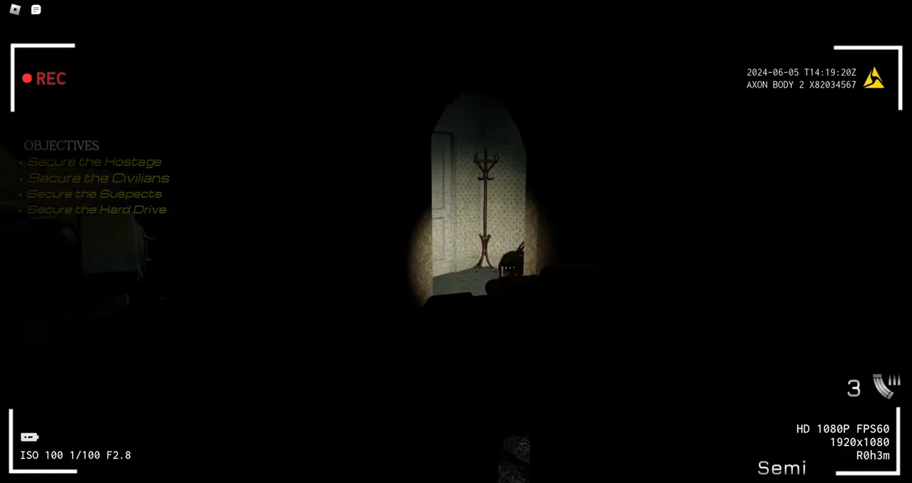
pyautogui.moveTo(455, 242)
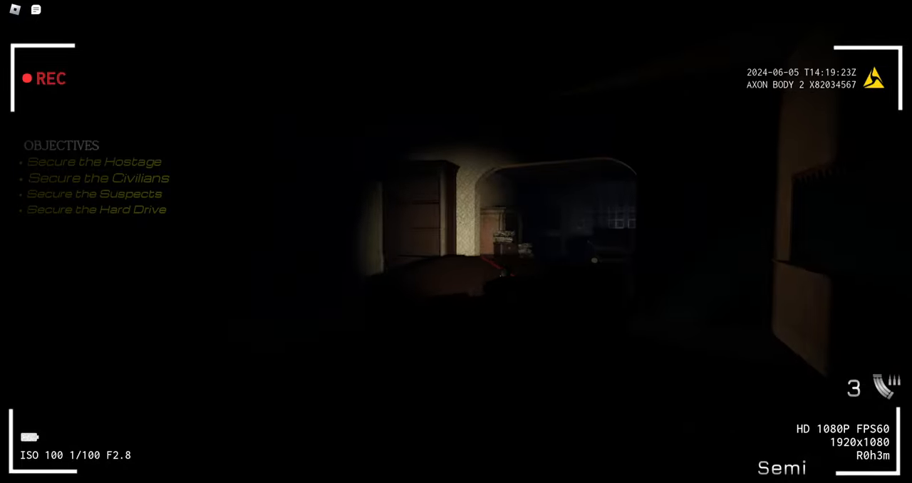
pyautogui.moveTo(456, 242)
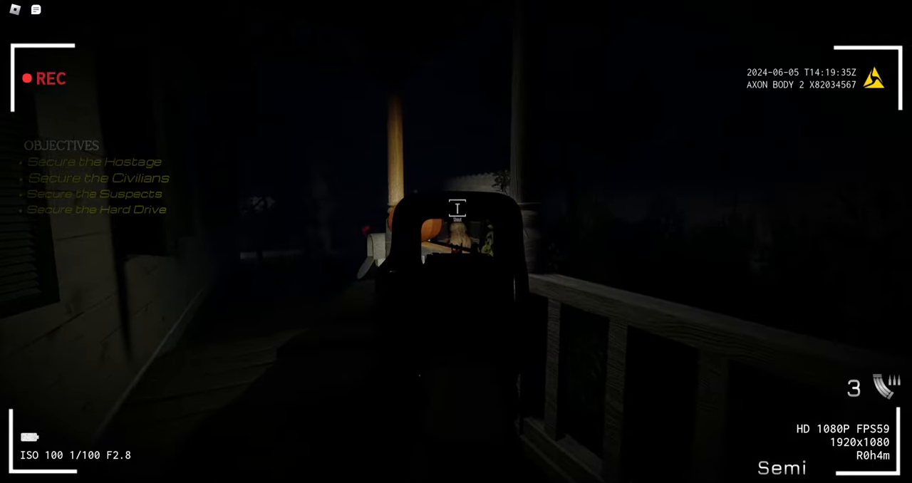
pyautogui.moveTo(456, 242)
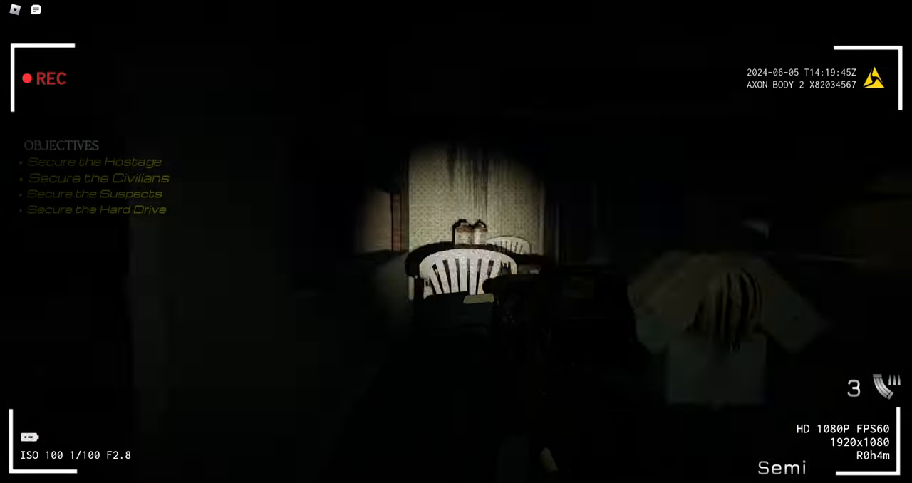
pyautogui.moveTo(456, 242)
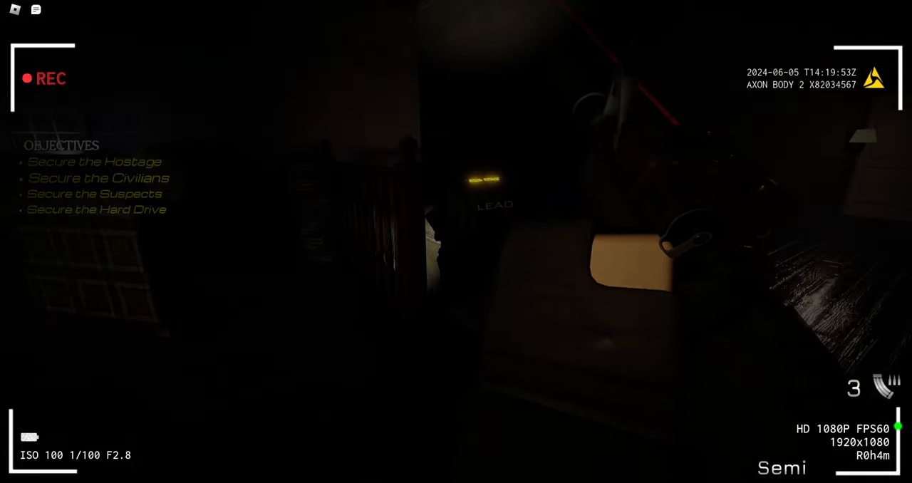
pyautogui.moveTo(456, 242)
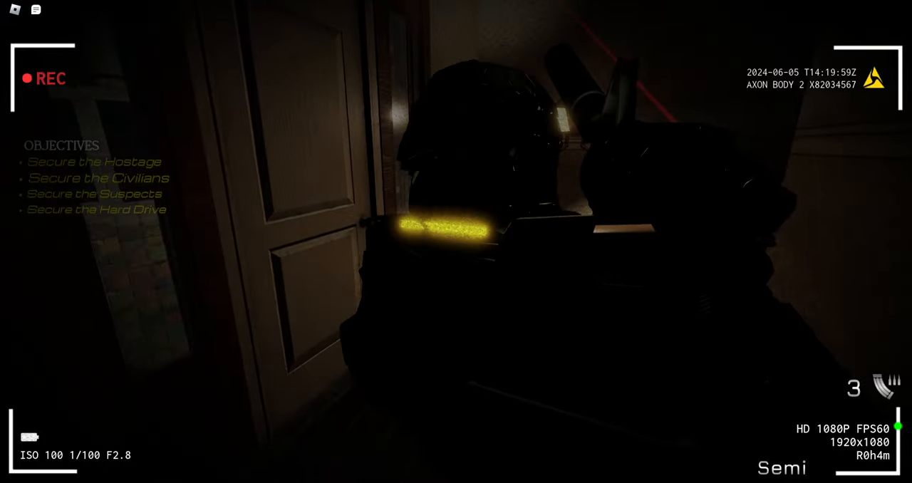
pyautogui.moveTo(456, 242)
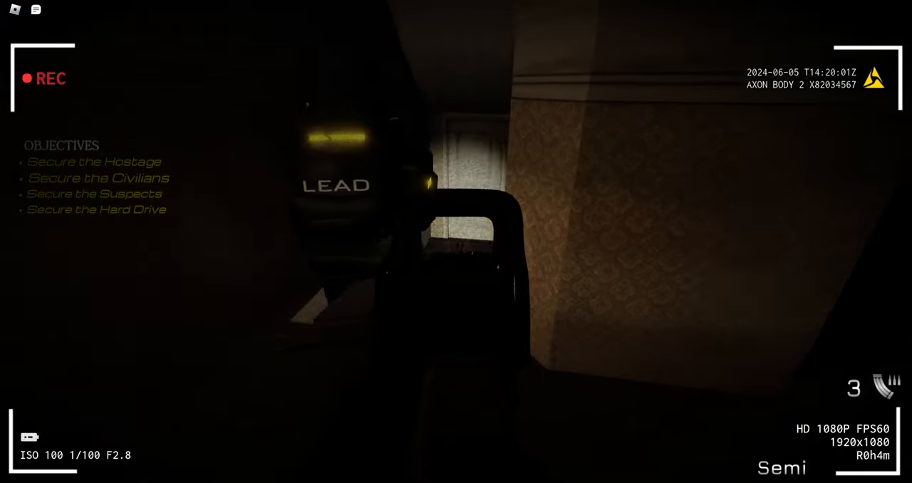
pyautogui.moveTo(456, 242)
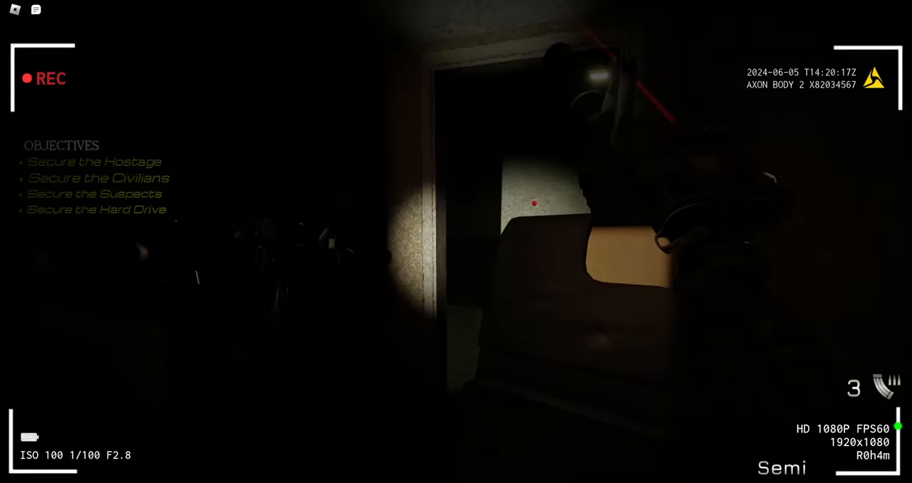
pyautogui.moveTo(455, 243)
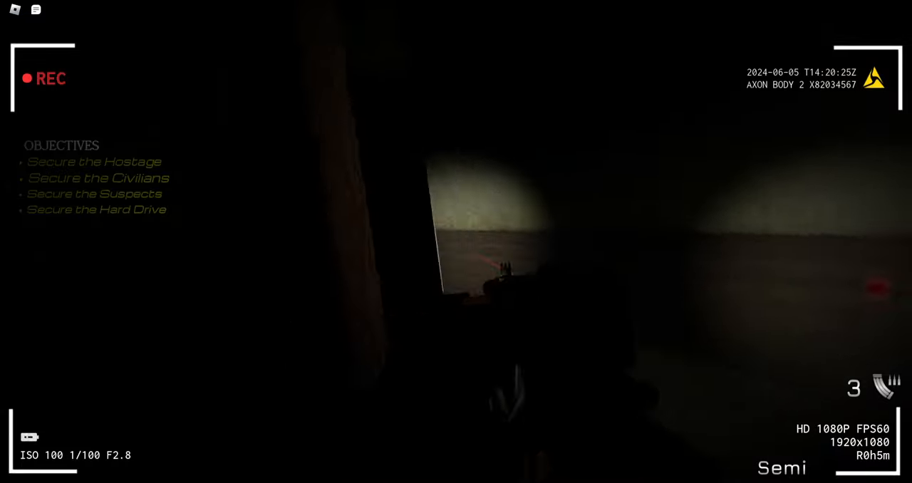
pyautogui.moveTo(456, 242)
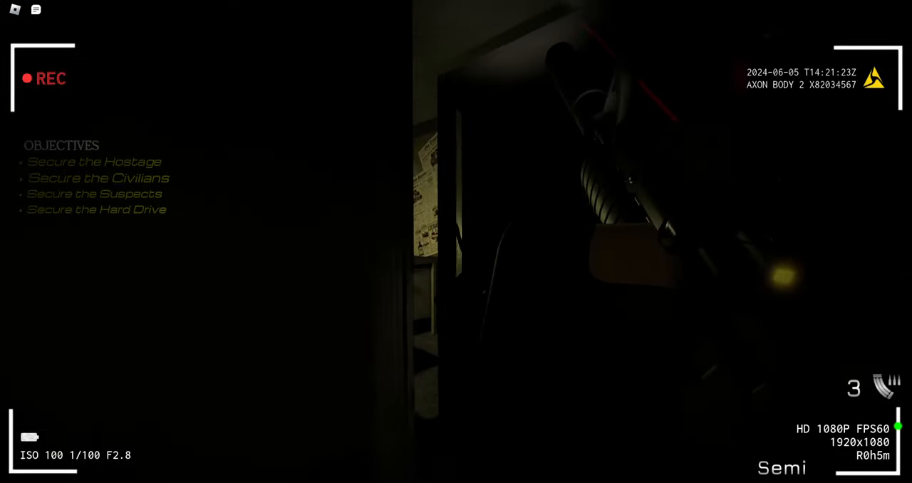
pyautogui.moveTo(456, 242)
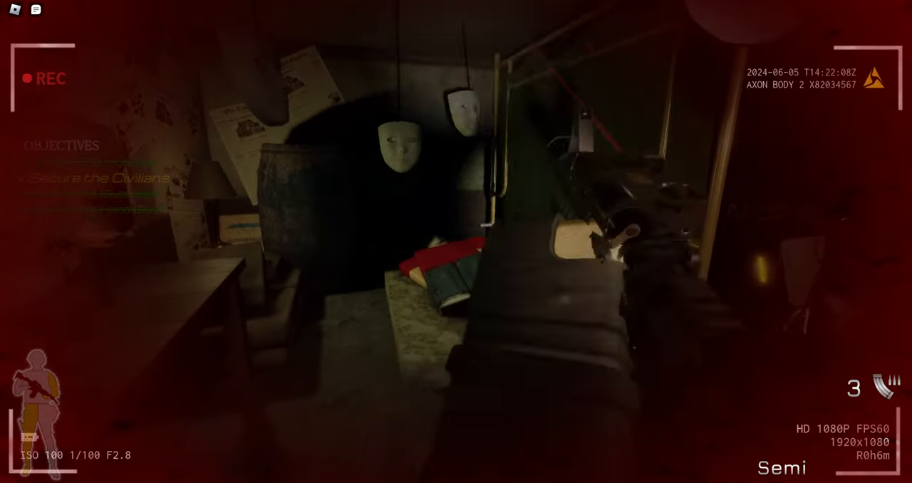
pyautogui.moveTo(456, 242)
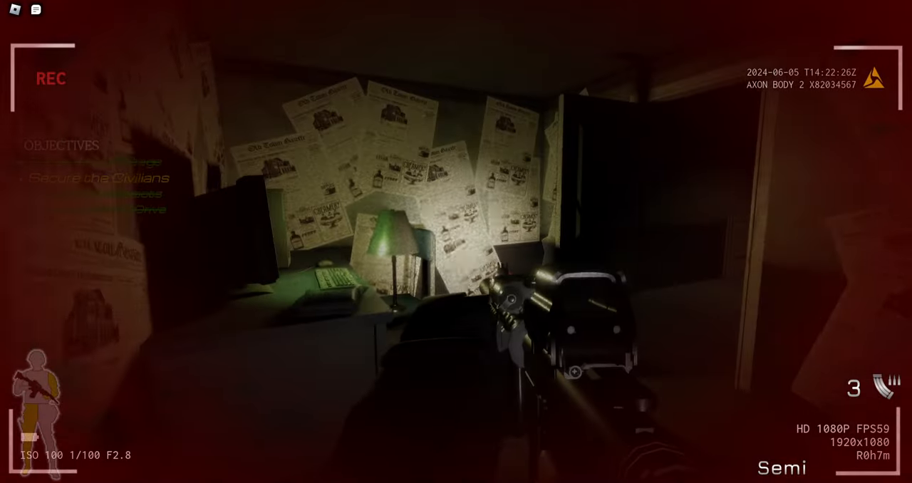
pyautogui.moveTo(456, 242)
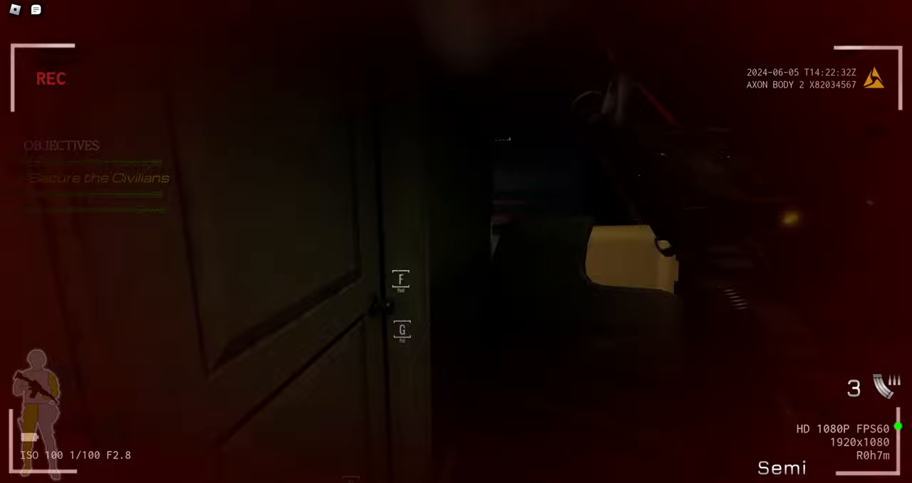
# Aim down sights while sweeping a doorway to restrain the remaining suspects.
pyautogui.rightClick(455, 242)
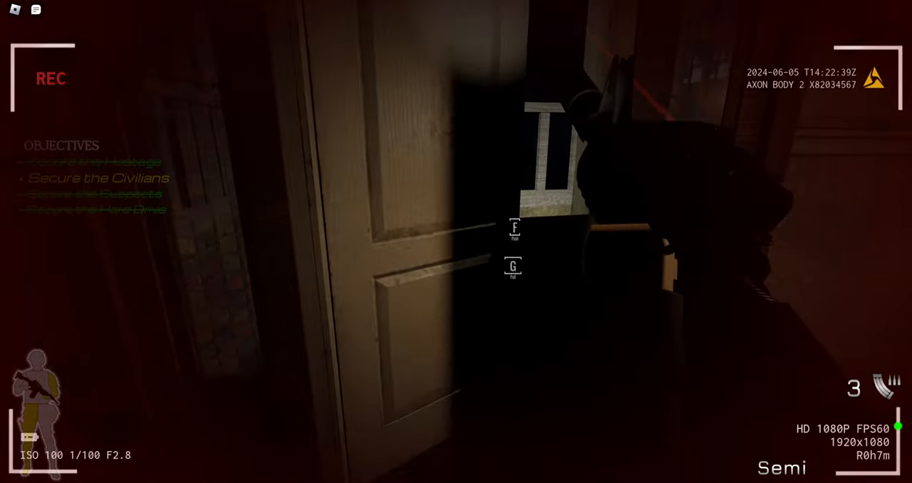
pyautogui.moveTo(456, 242)
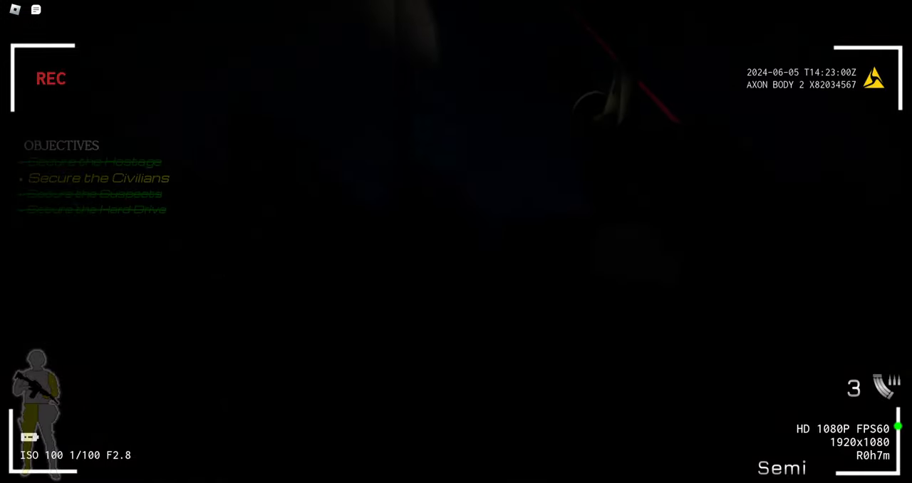
pyautogui.moveTo(456, 242)
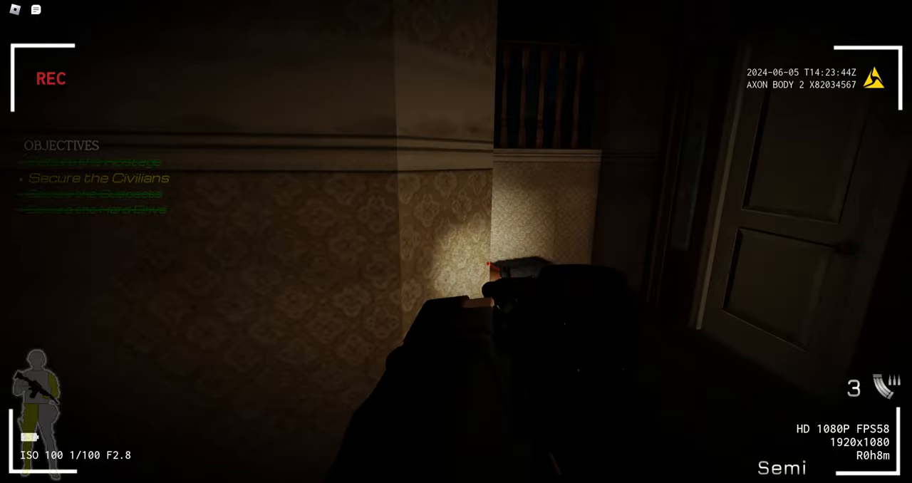
pyautogui.moveTo(455, 242)
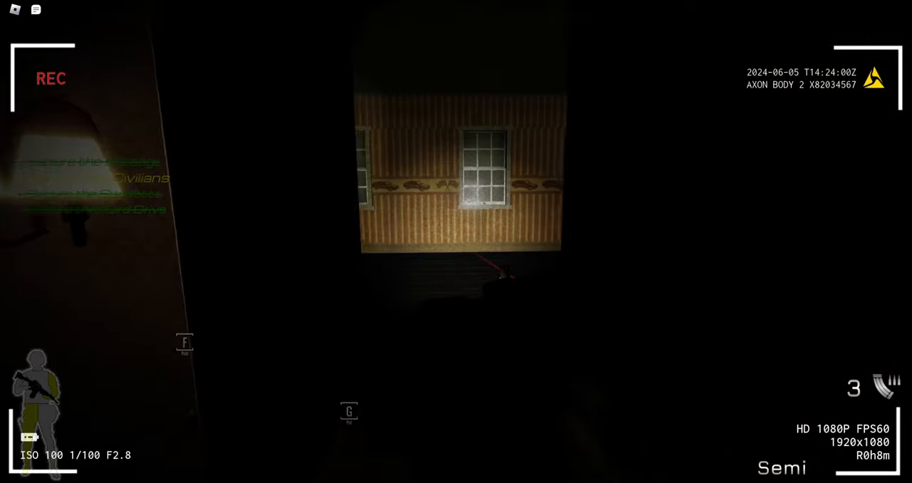
pyautogui.moveTo(456, 243)
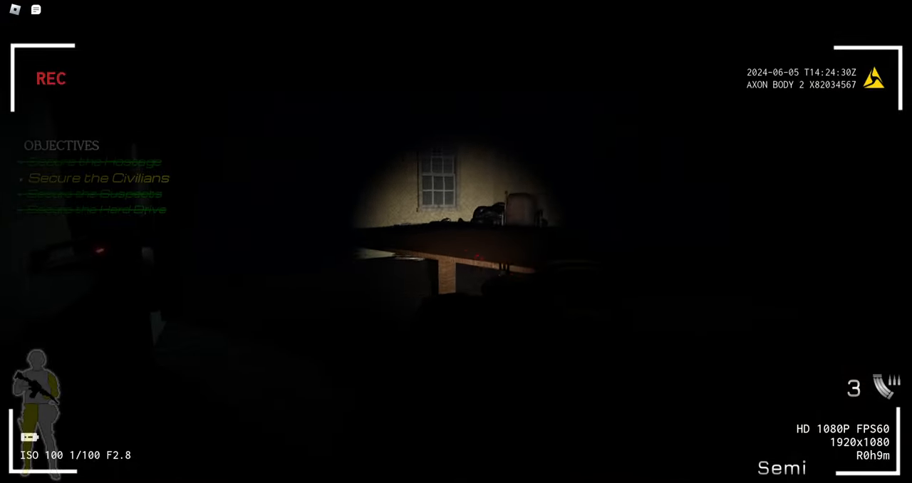
pyautogui.moveTo(456, 242)
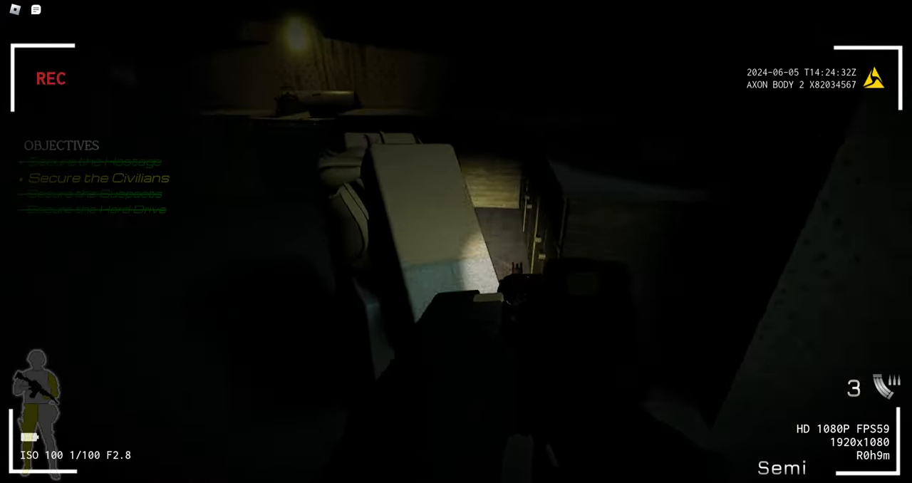
pyautogui.moveTo(455, 242)
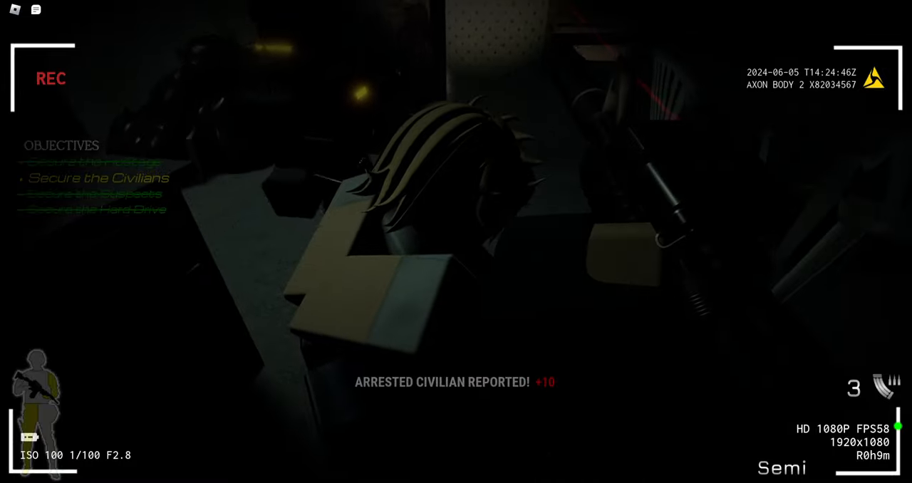
pyautogui.moveTo(455, 242)
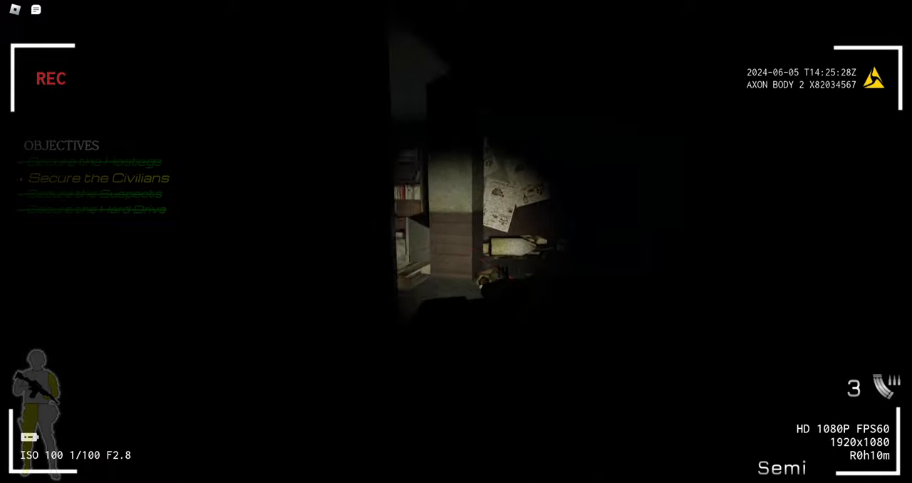
pyautogui.moveTo(456, 242)
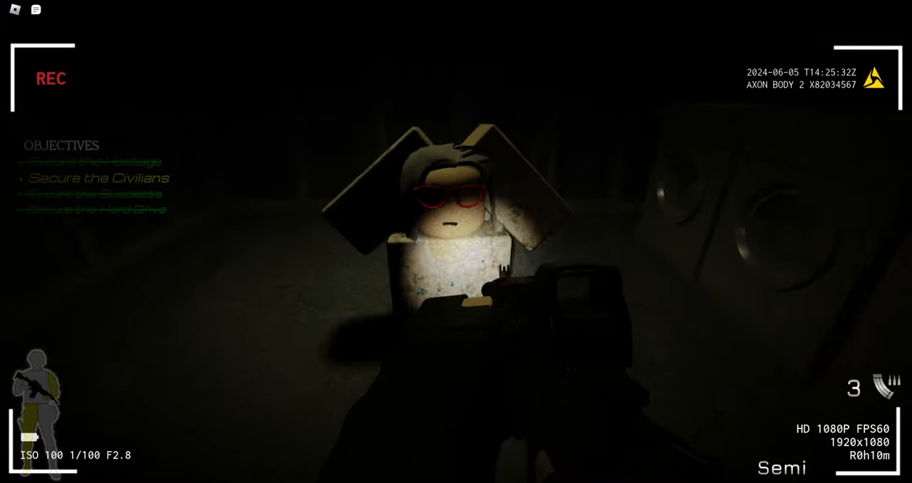
pyautogui.moveTo(455, 242)
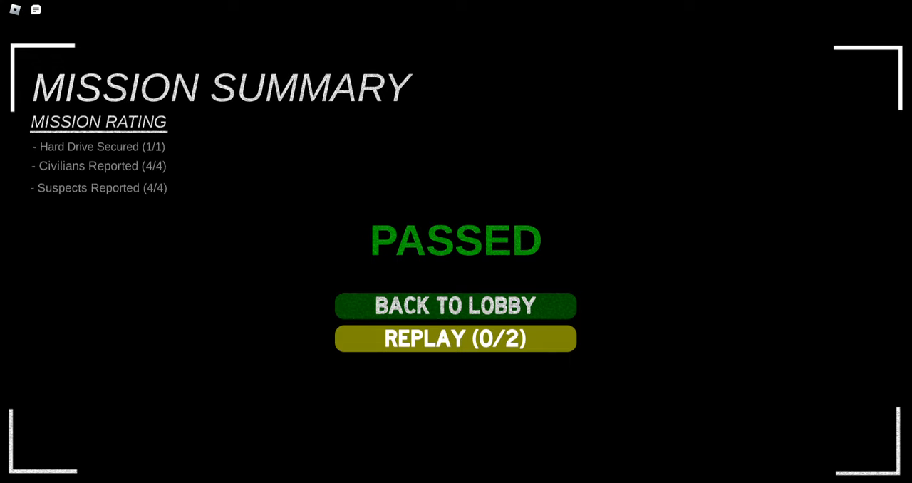
# Report the last civilian to end the mission on the PASSED summary screen.
pyautogui.click(456, 339)
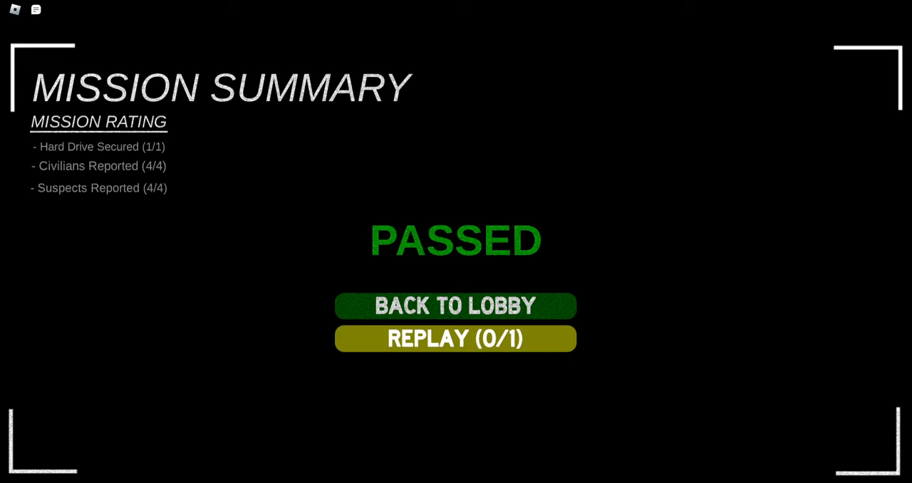